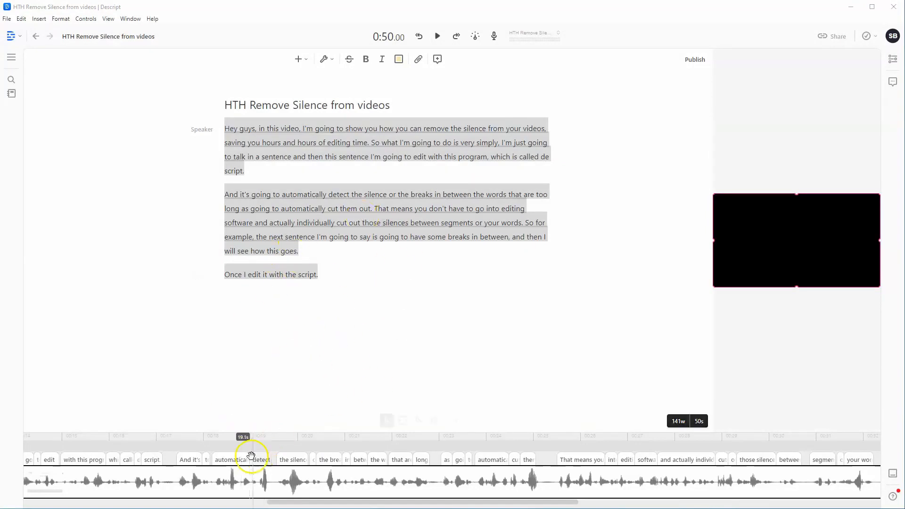
{"action": "mouse_move", "coordinate": [456, 260]}
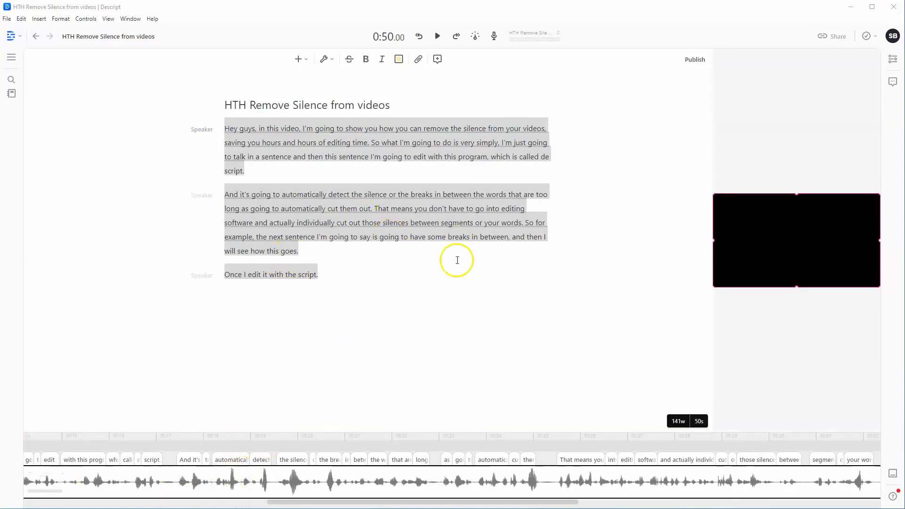
{"action": "mouse_move", "coordinate": [231, 133]}
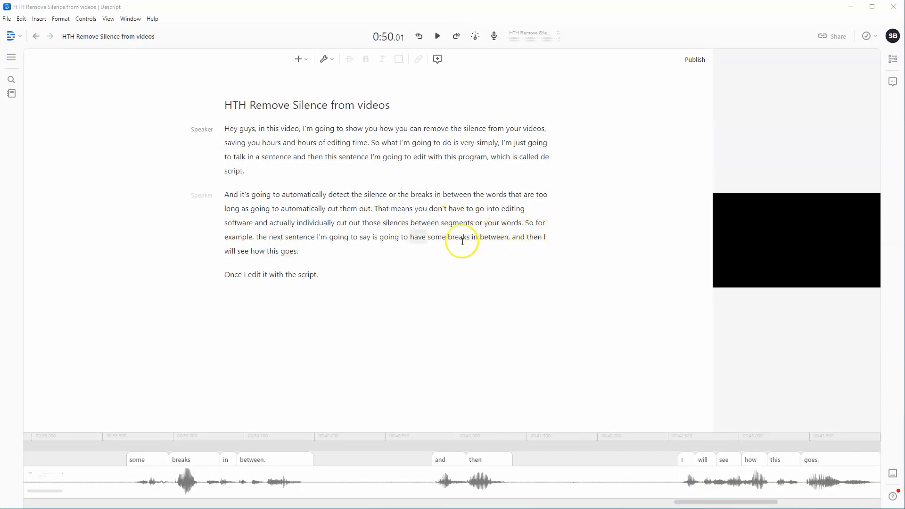
{"action": "mouse_move", "coordinate": [16, 57]}
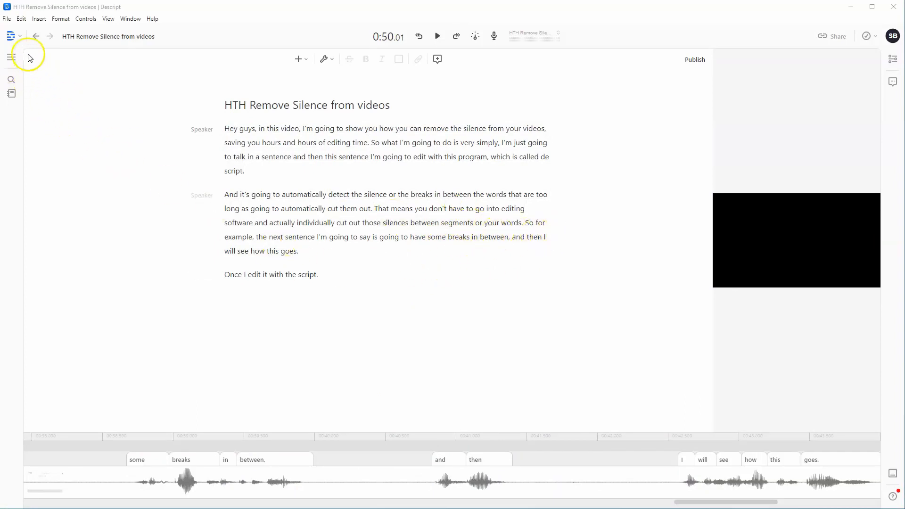
{"action": "mouse_move", "coordinate": [11, 79]}
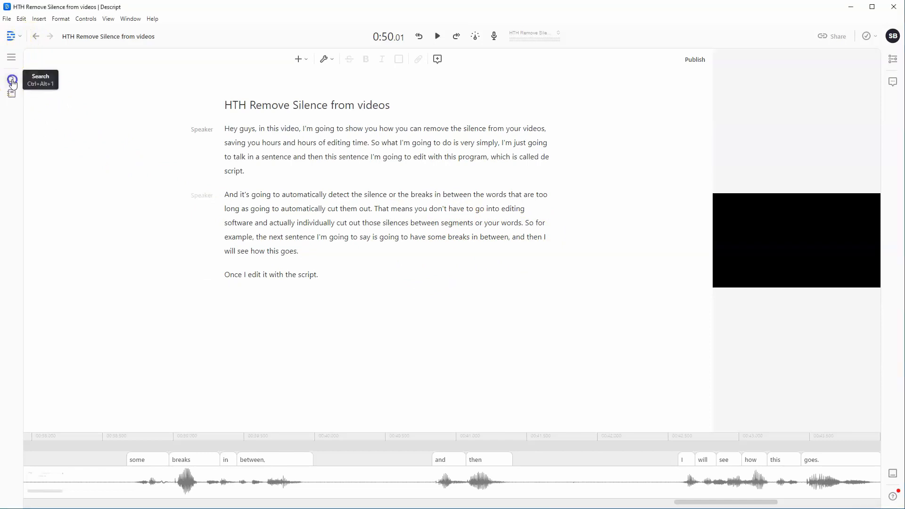
- Search the whole project for word gaps longer than 0.30 s and enter .10 as the shorten length
{"action": "left_click", "coordinate": [11, 79]}
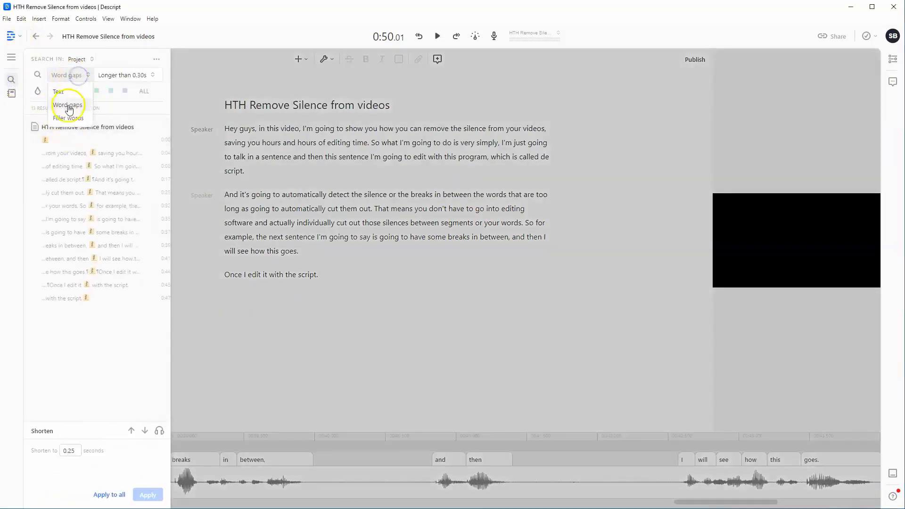
{"action": "left_click", "coordinate": [66, 104]}
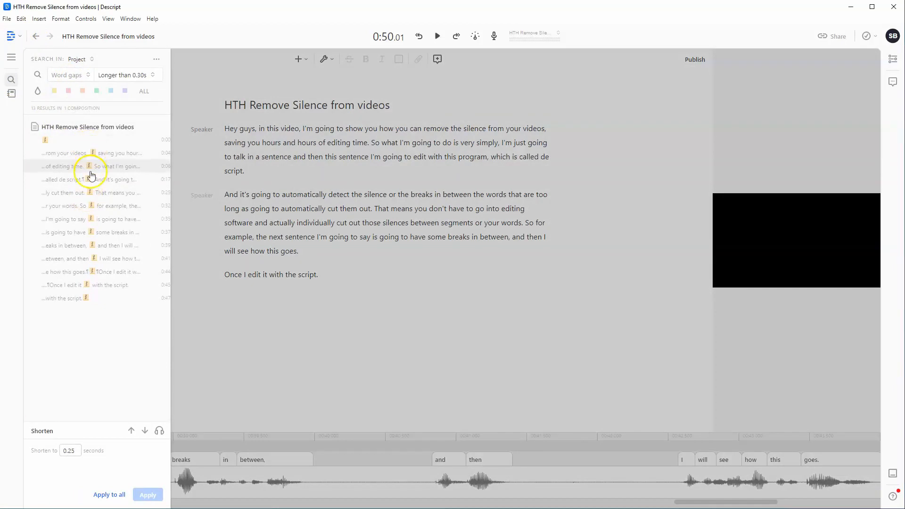
{"action": "mouse_move", "coordinate": [86, 299]}
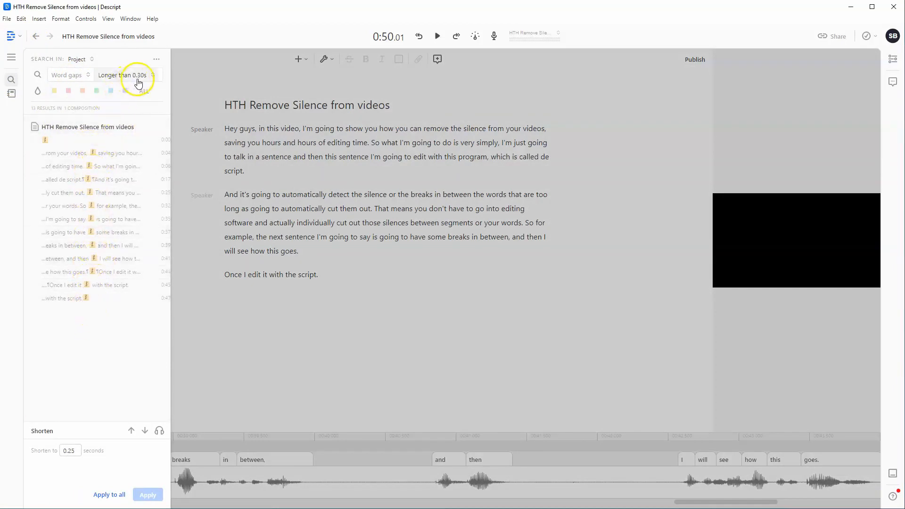
{"action": "mouse_move", "coordinate": [81, 507]}
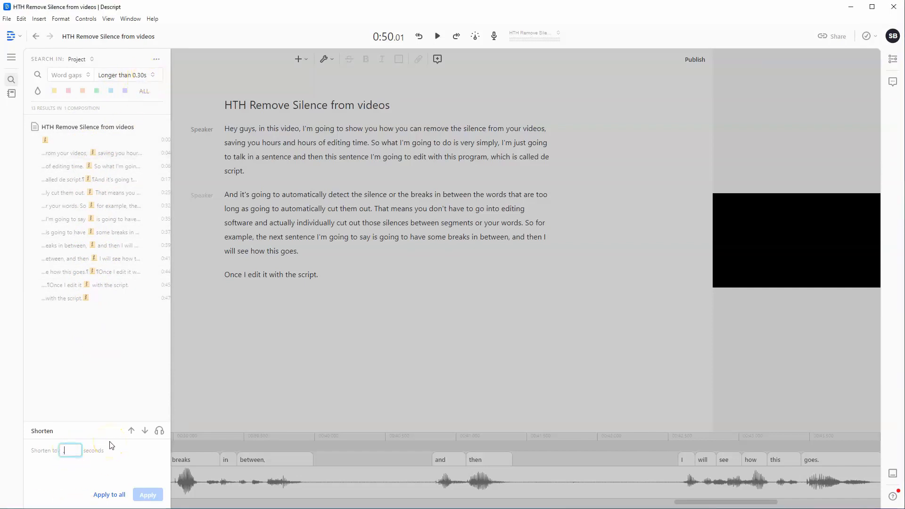
{"action": "type", "text": ".10"}
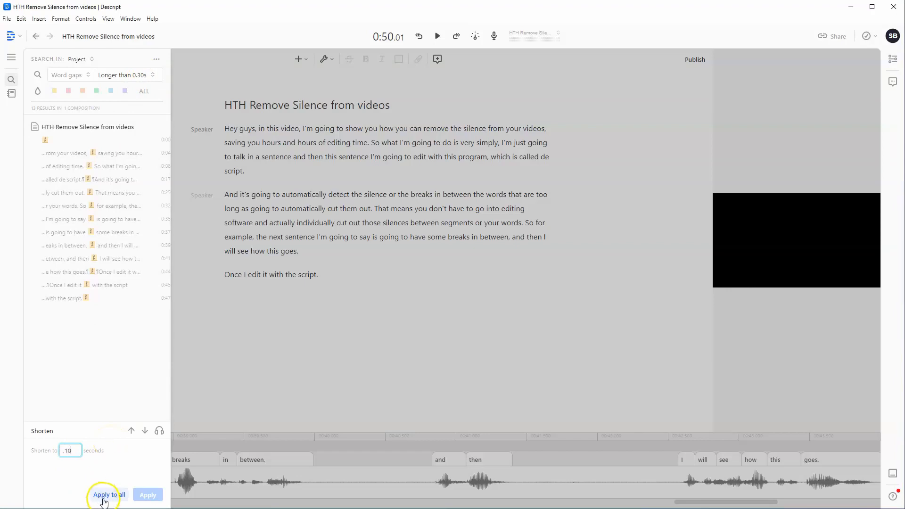
- Apply the 0.10 s shortening to all 13 found word gaps at once
{"action": "left_click", "coordinate": [108, 495]}
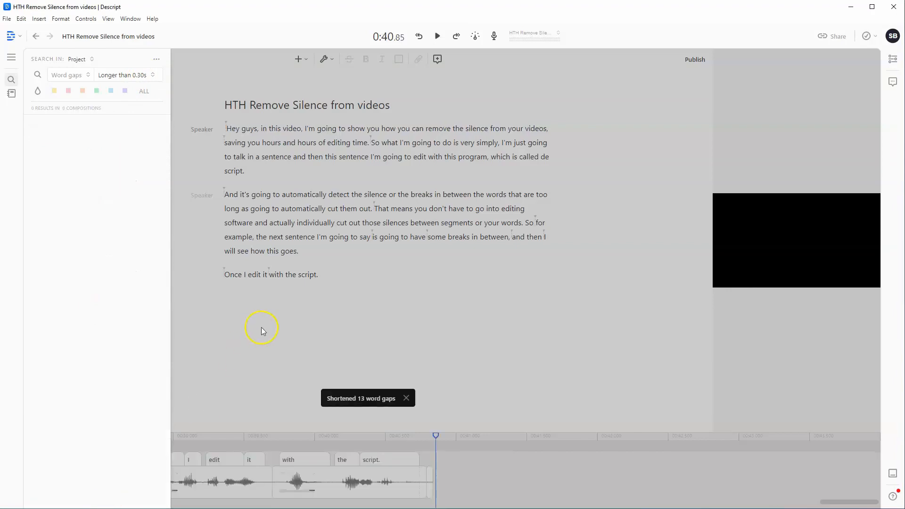
{"action": "mouse_move", "coordinate": [404, 398]}
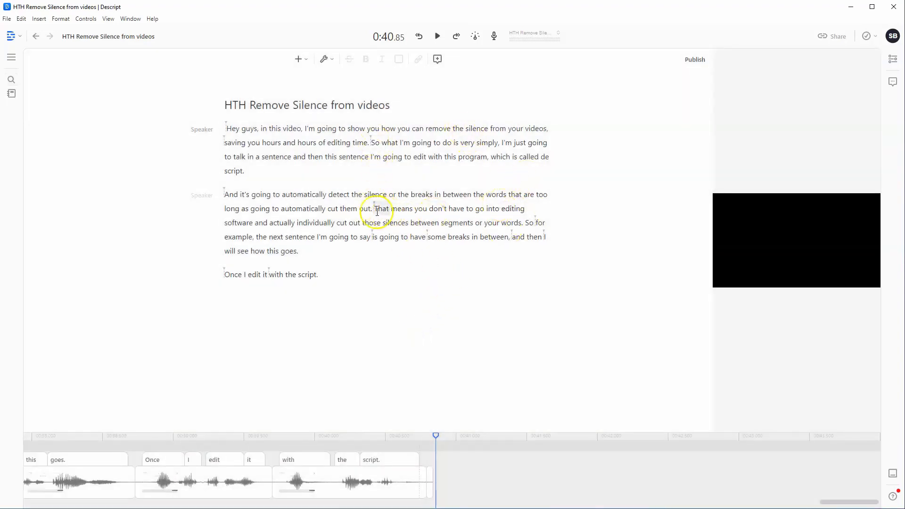
{"action": "mouse_move", "coordinate": [525, 224]}
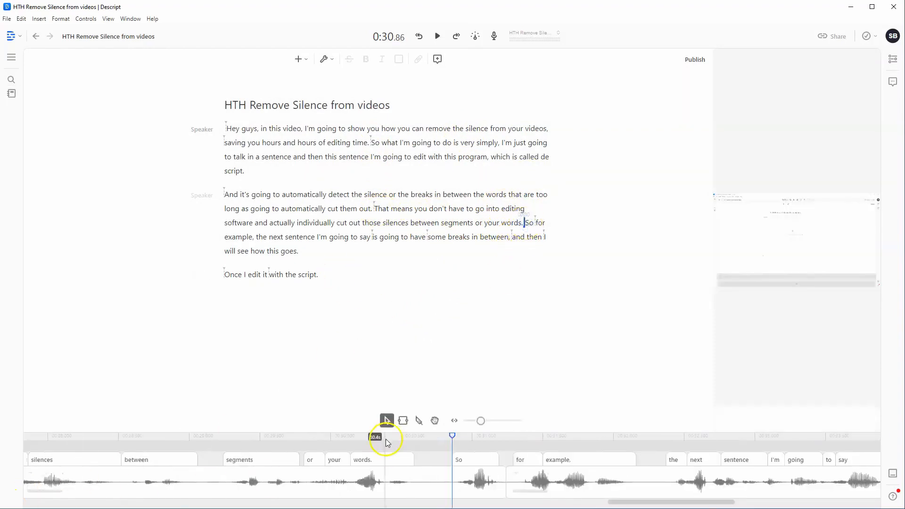
{"action": "left_click", "coordinate": [437, 35]}
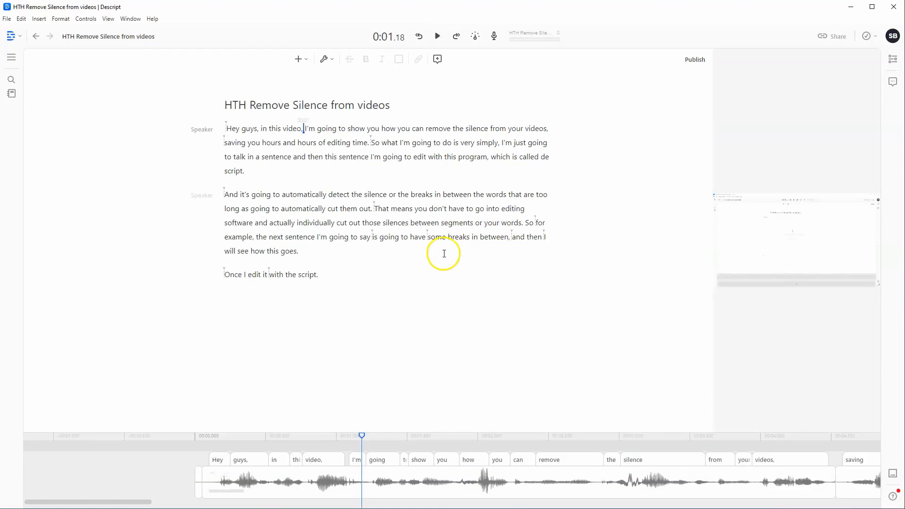
{"action": "mouse_move", "coordinate": [444, 244]}
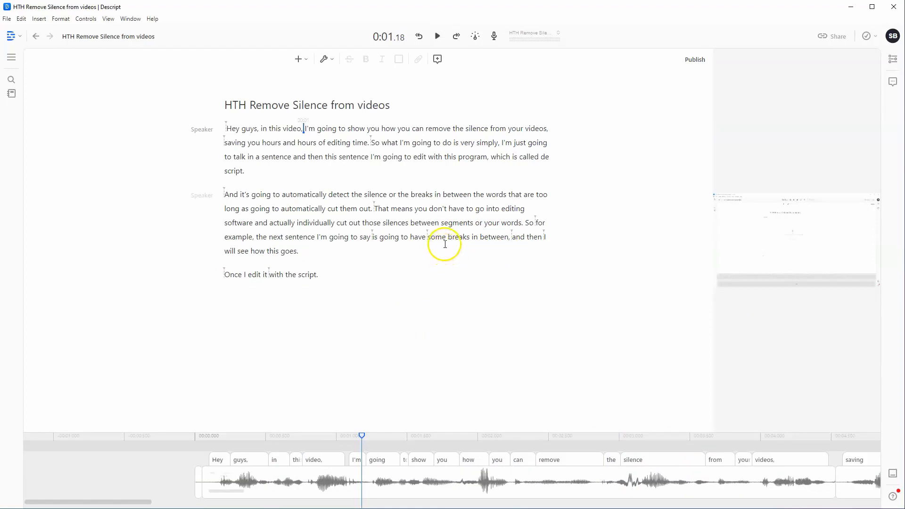
{"action": "mouse_move", "coordinate": [537, 222]}
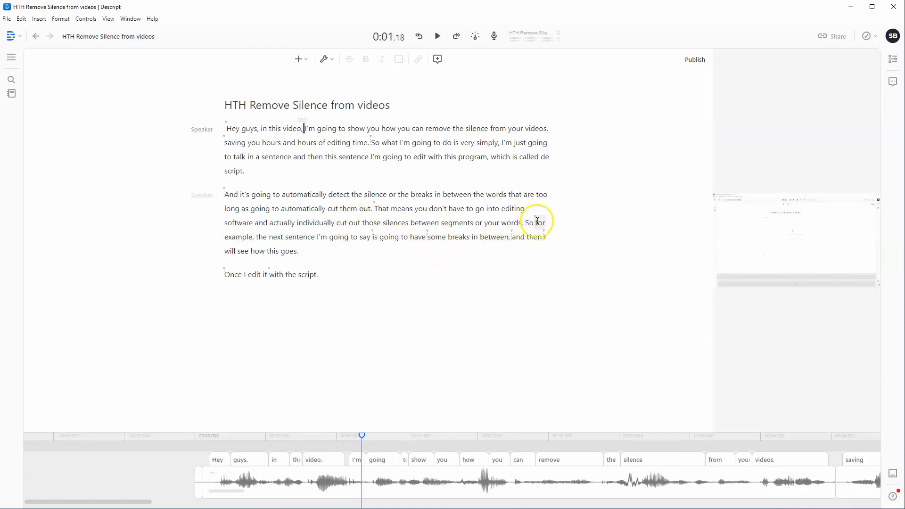
{"action": "mouse_move", "coordinate": [416, 266]}
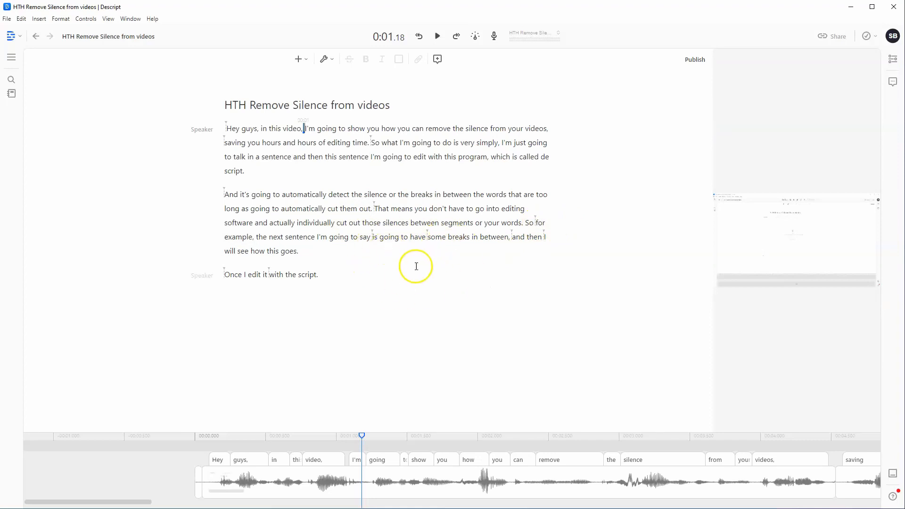
{"action": "mouse_move", "coordinate": [445, 257]}
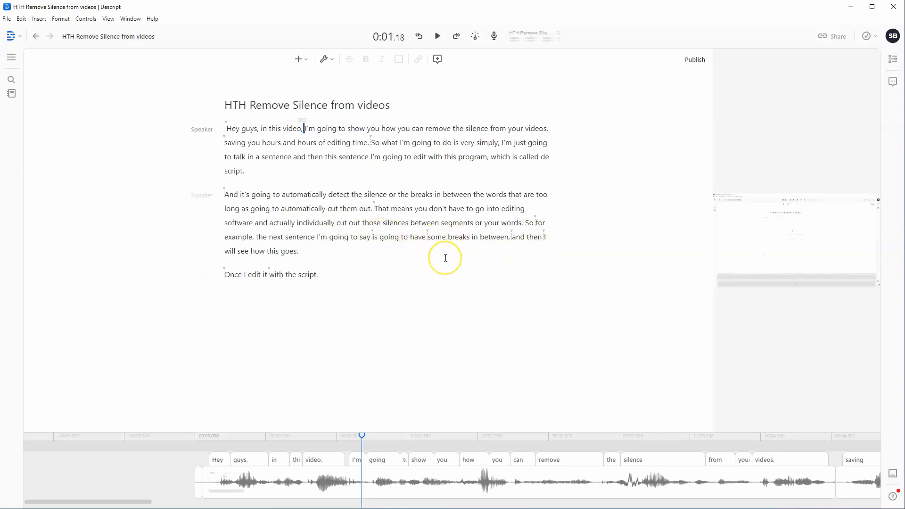